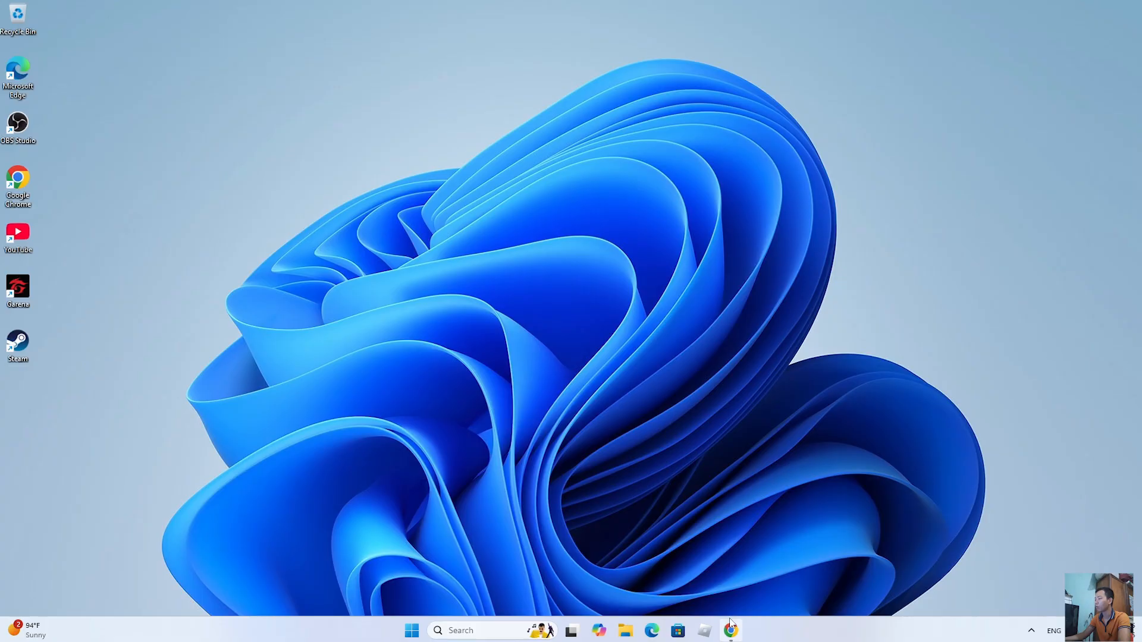
Step: Launch Chrome and run a Google search for 'ea app'
left_click(730, 630)
type("ea app")
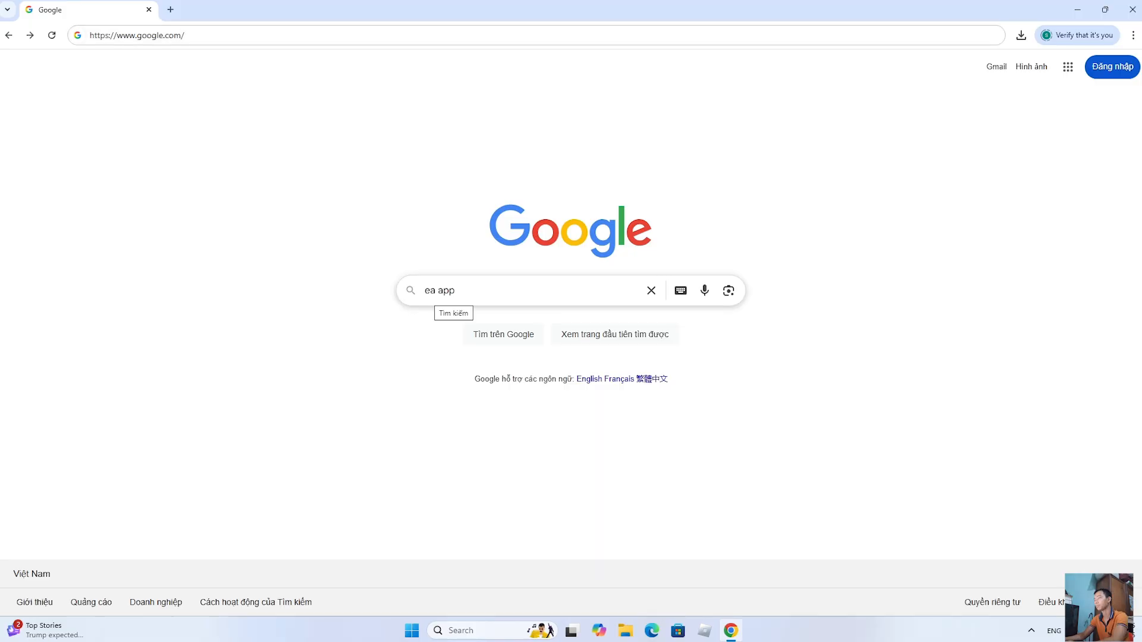
key("Enter")
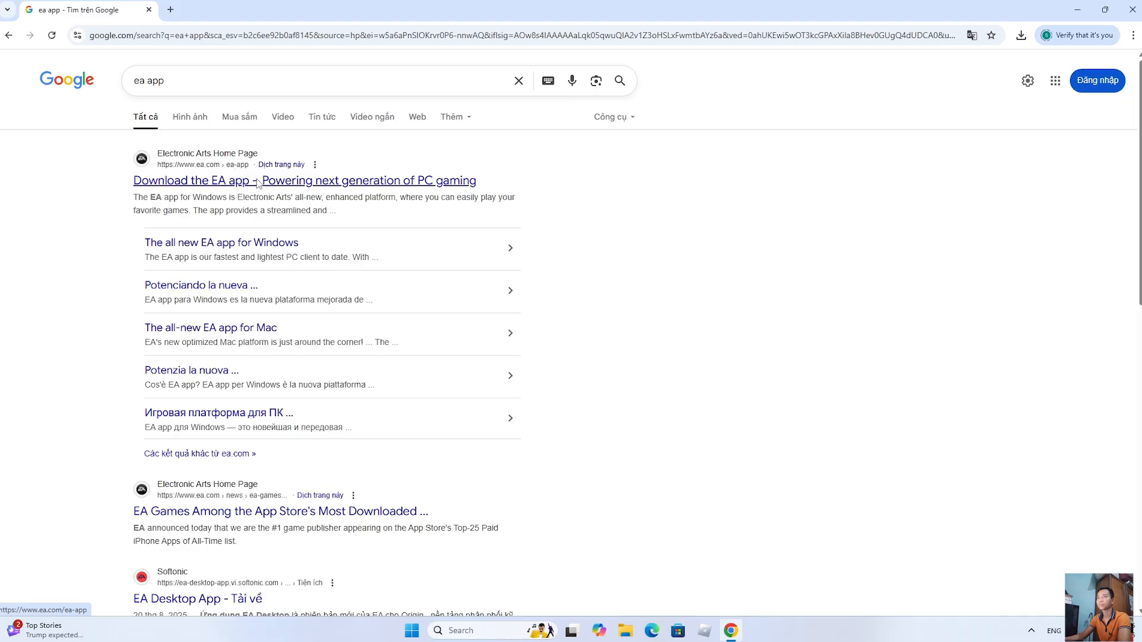
Step: Download the Windows EA app installer from Electronic Arts' download page
left_click(303, 180)
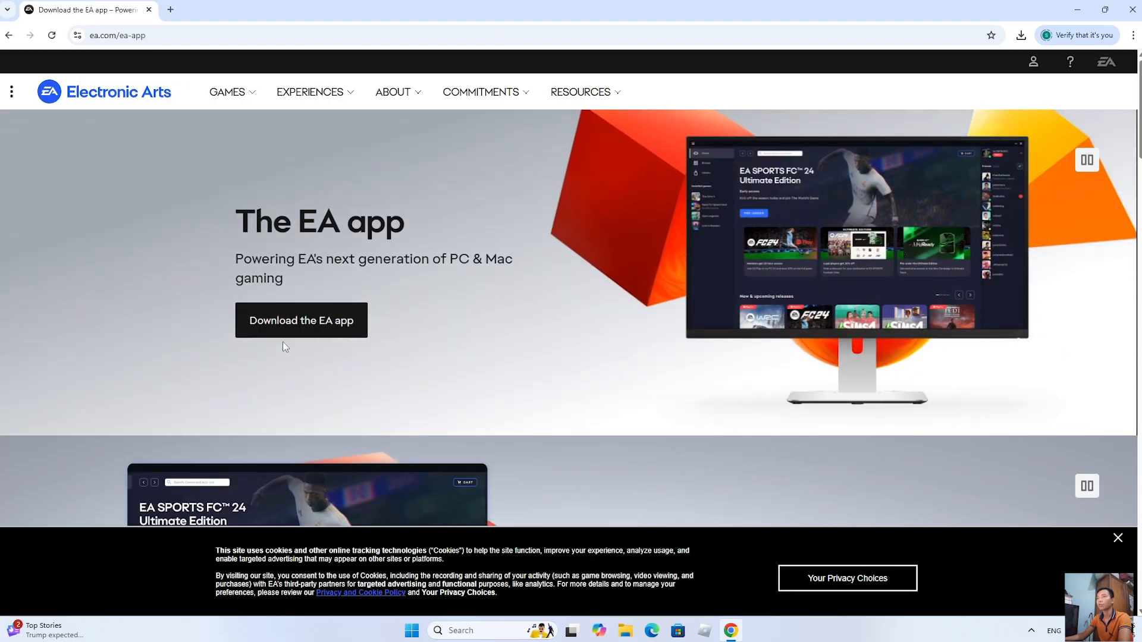
left_click(301, 320)
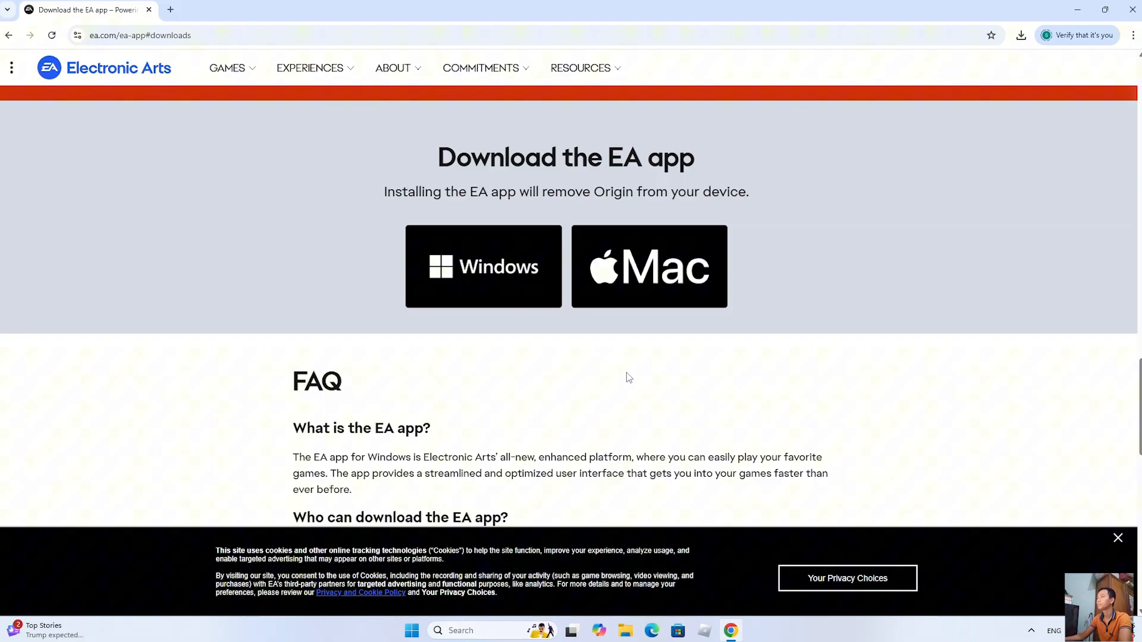
left_click(483, 266)
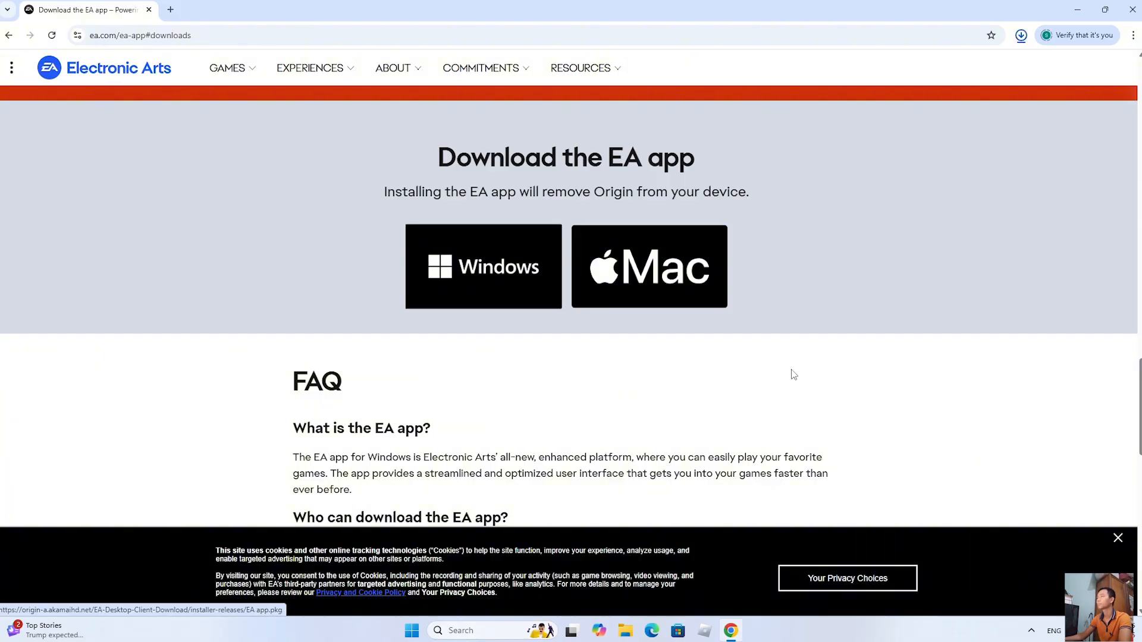
left_click(483, 265)
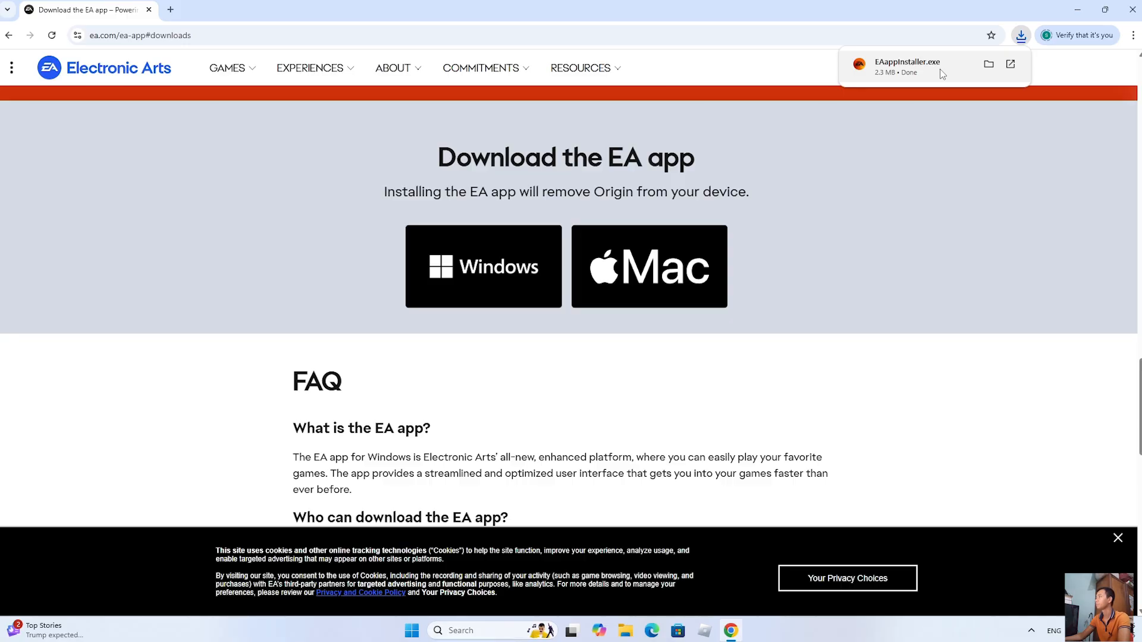
Step: Run EAappInstaller.exe with the default setup and allow it through User Account Control
left_click(906, 67)
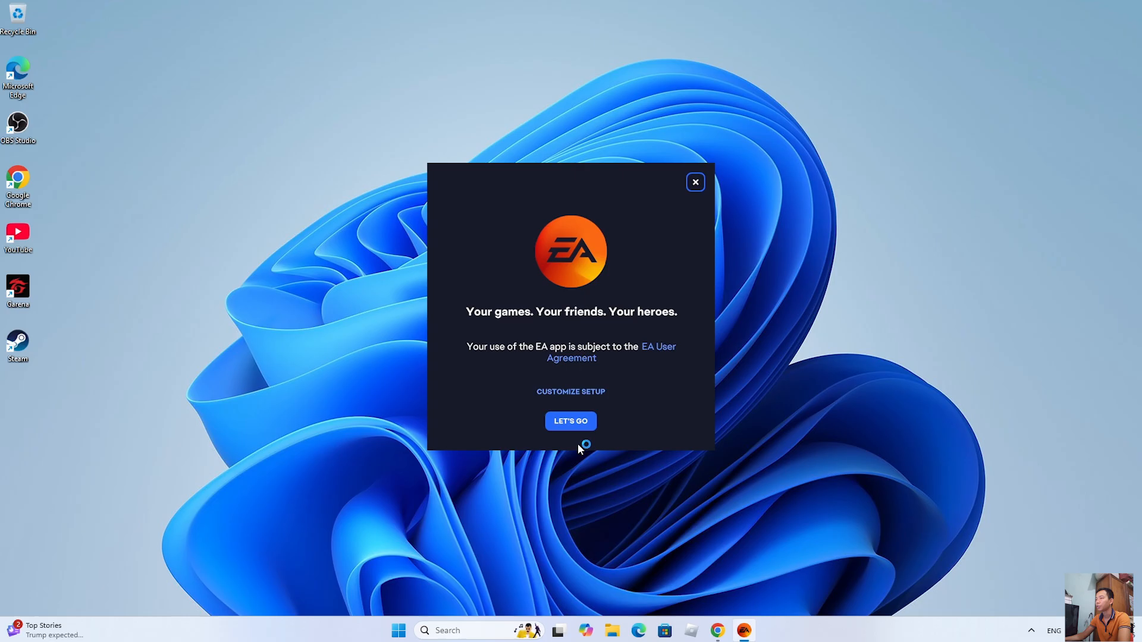
left_click(570, 421)
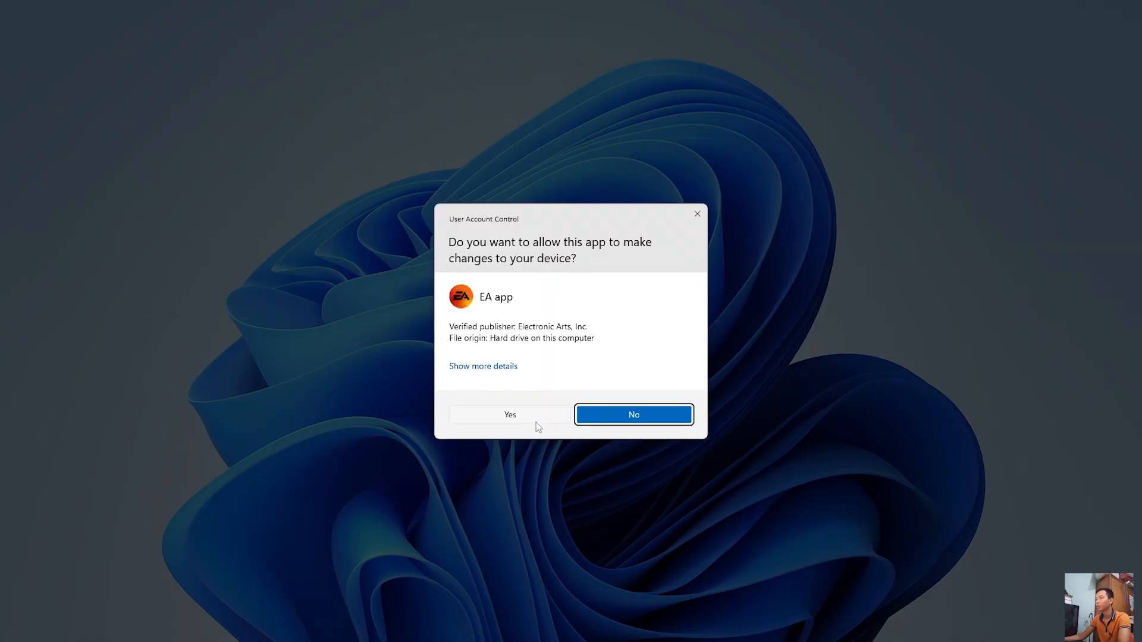
left_click(510, 414)
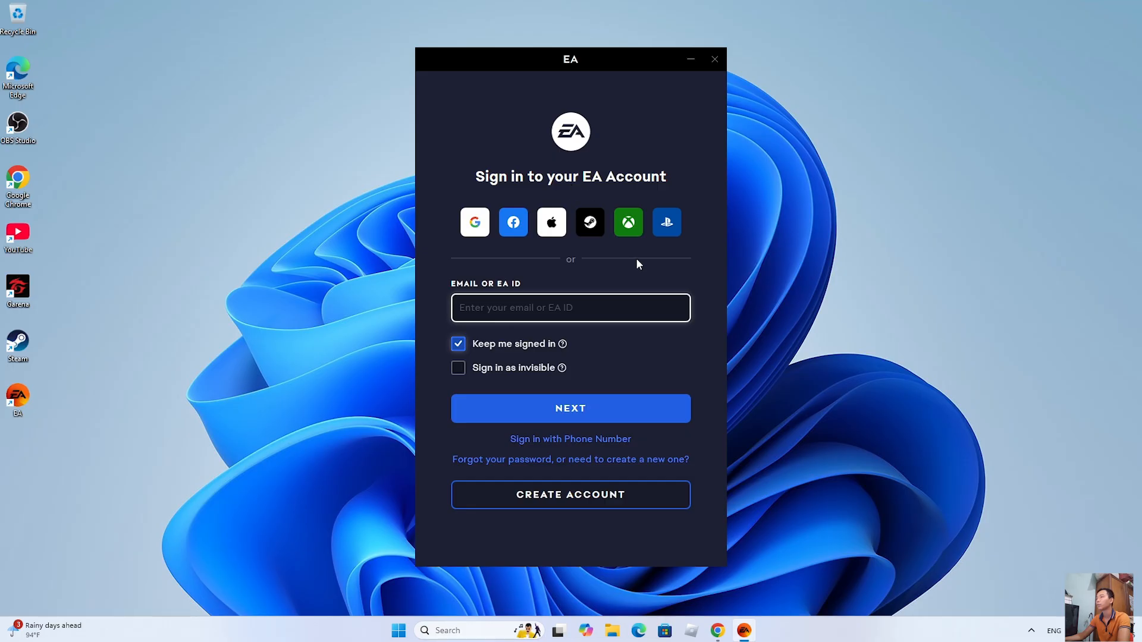
mouse_move(597, 403)
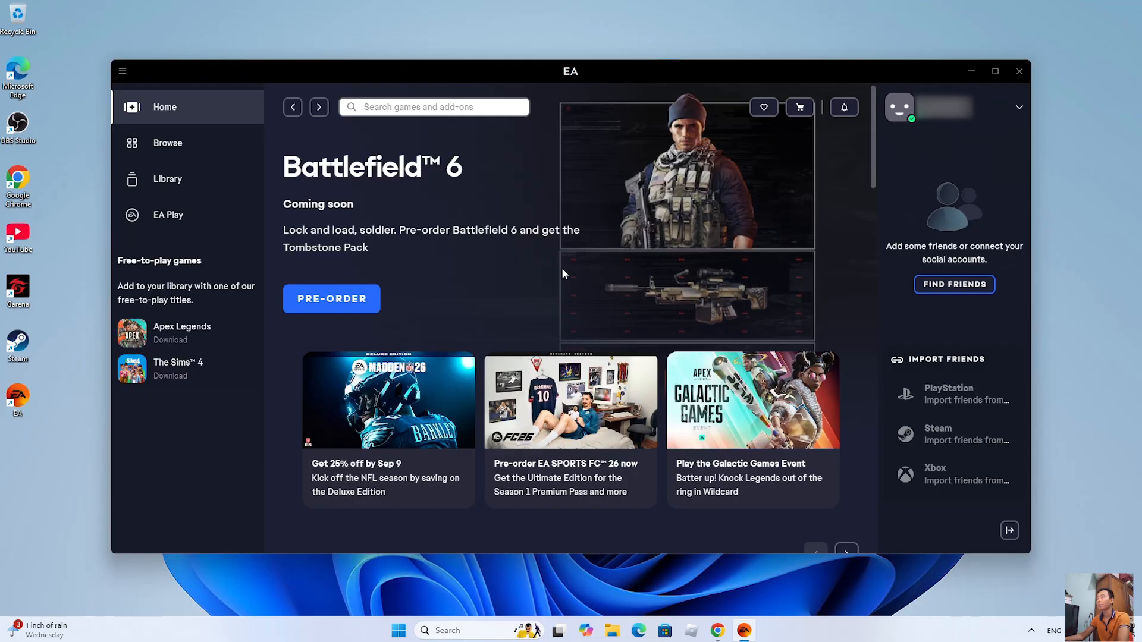
mouse_move(477, 158)
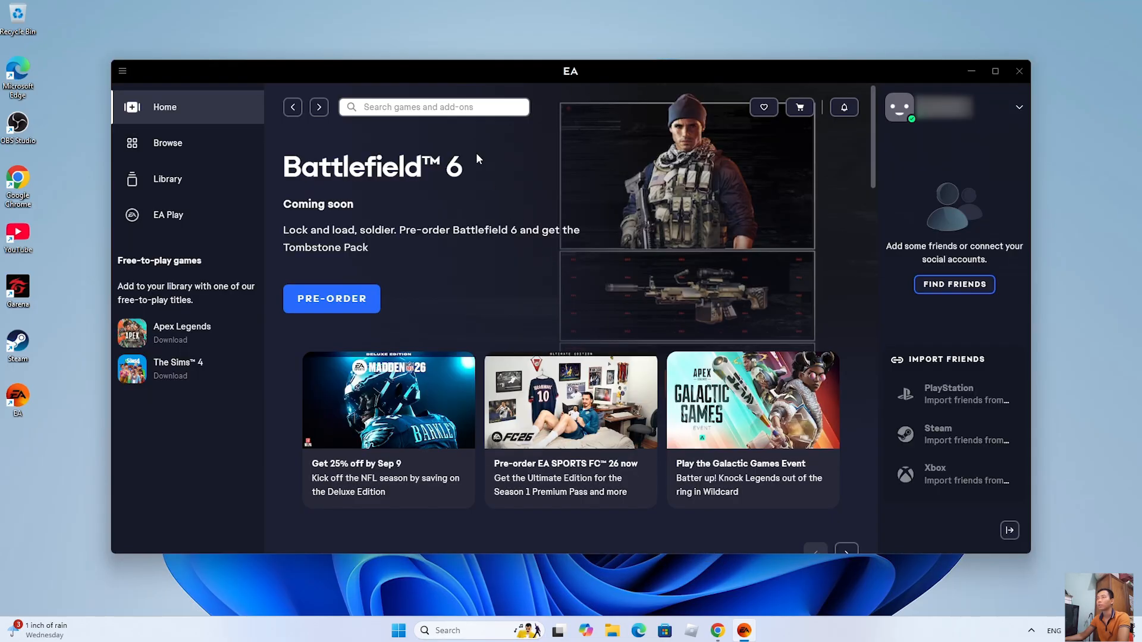
Step: Find EA SPORTS FC™24 via 'fc 24' and continue with the Annual EA Play plan
type("fc 24")
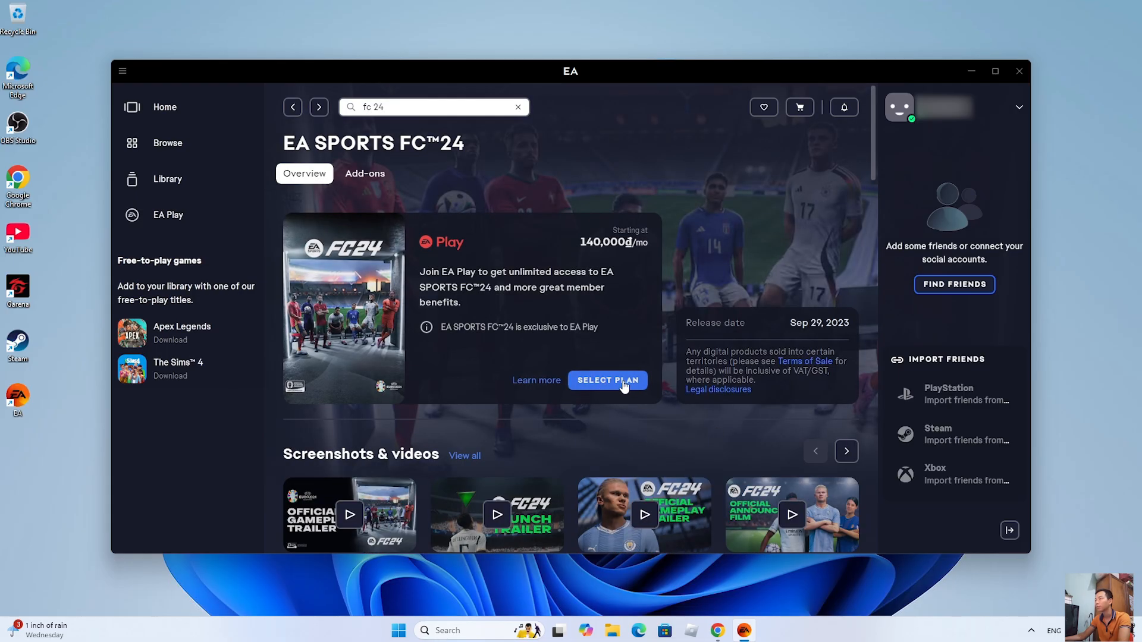
left_click(607, 380)
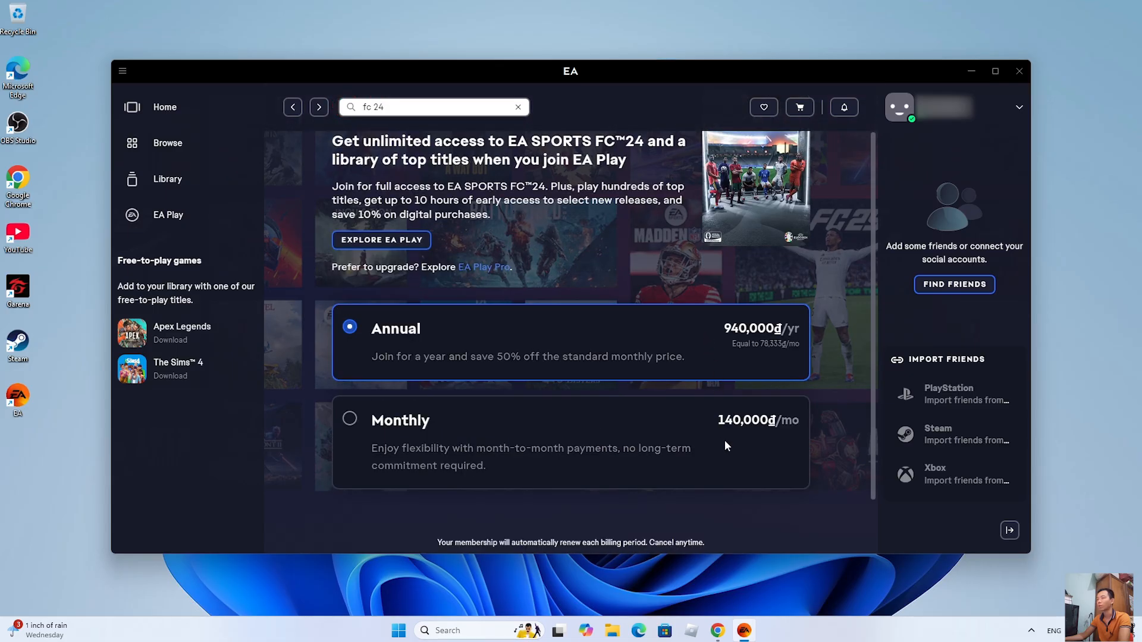
scroll("down", 3)
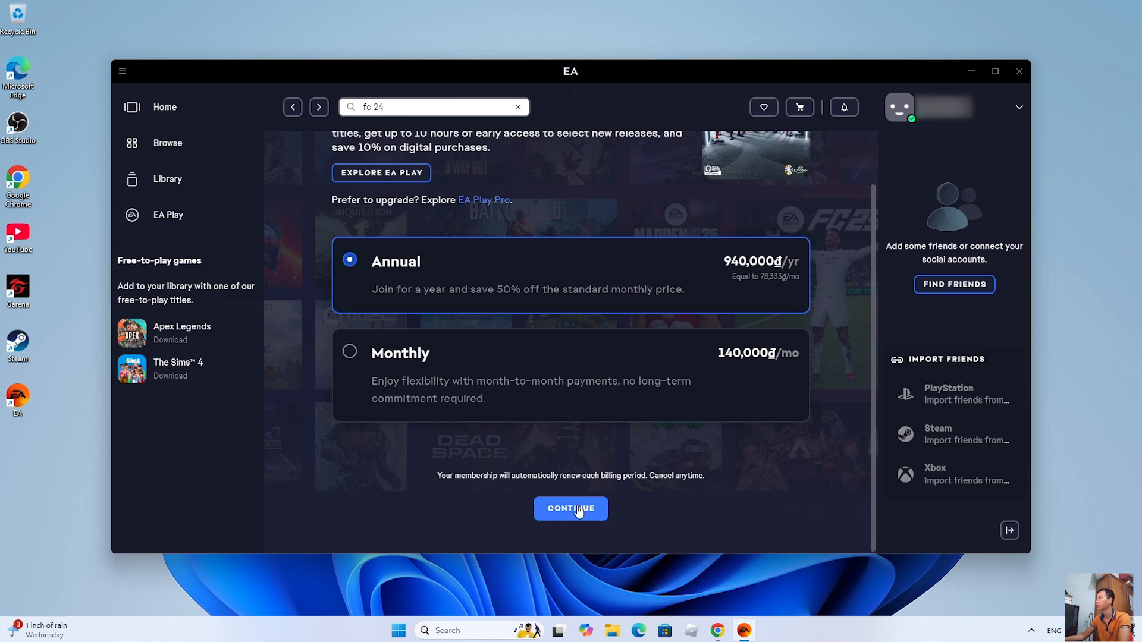
left_click(569, 508)
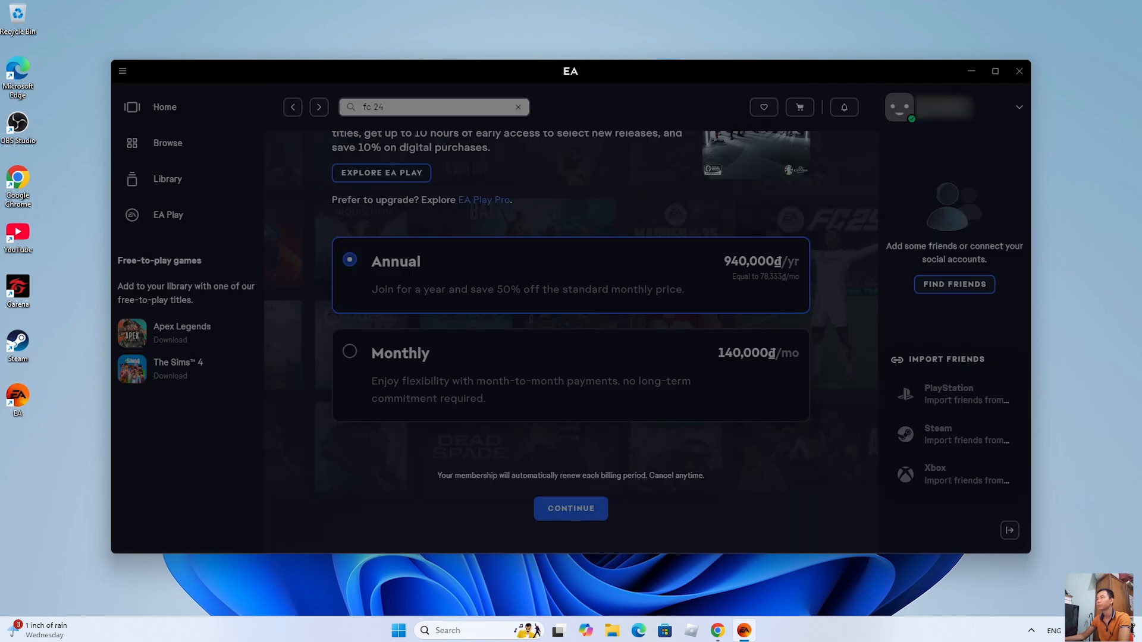
Step: Reach the Confirm your purchase dialog, then leave it for the Library
left_click(571, 508)
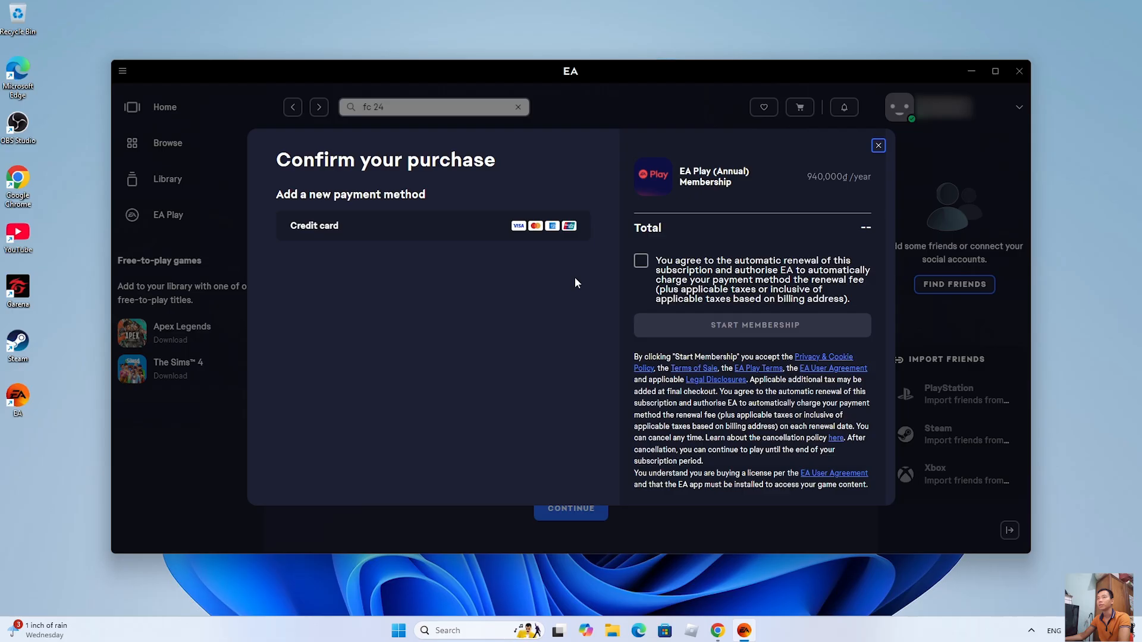
mouse_move(632, 279)
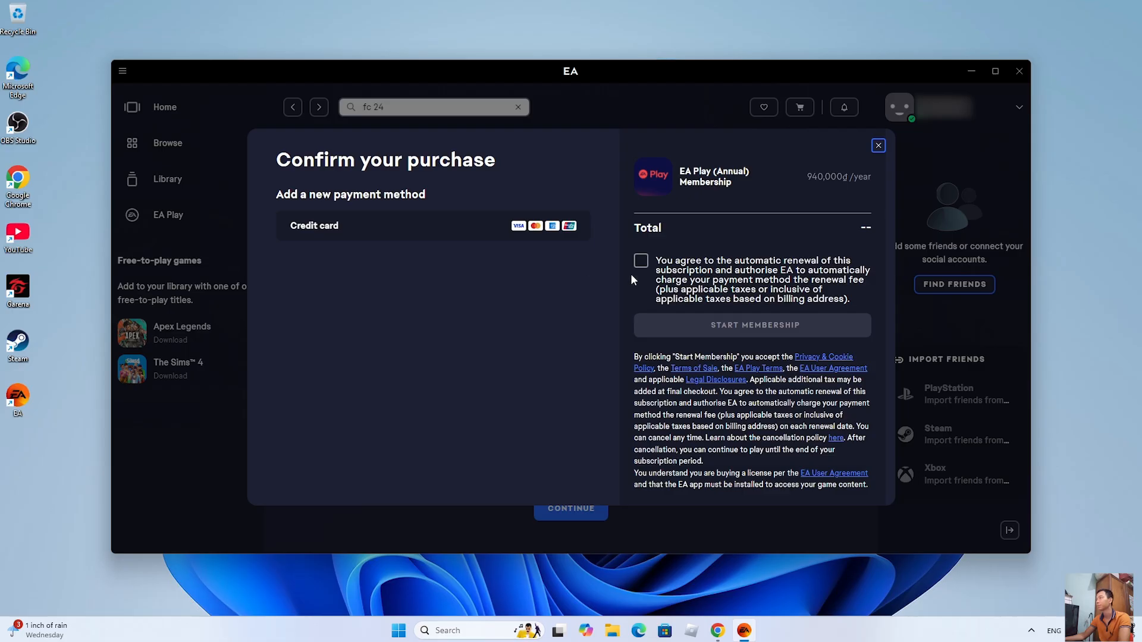
left_click(878, 145)
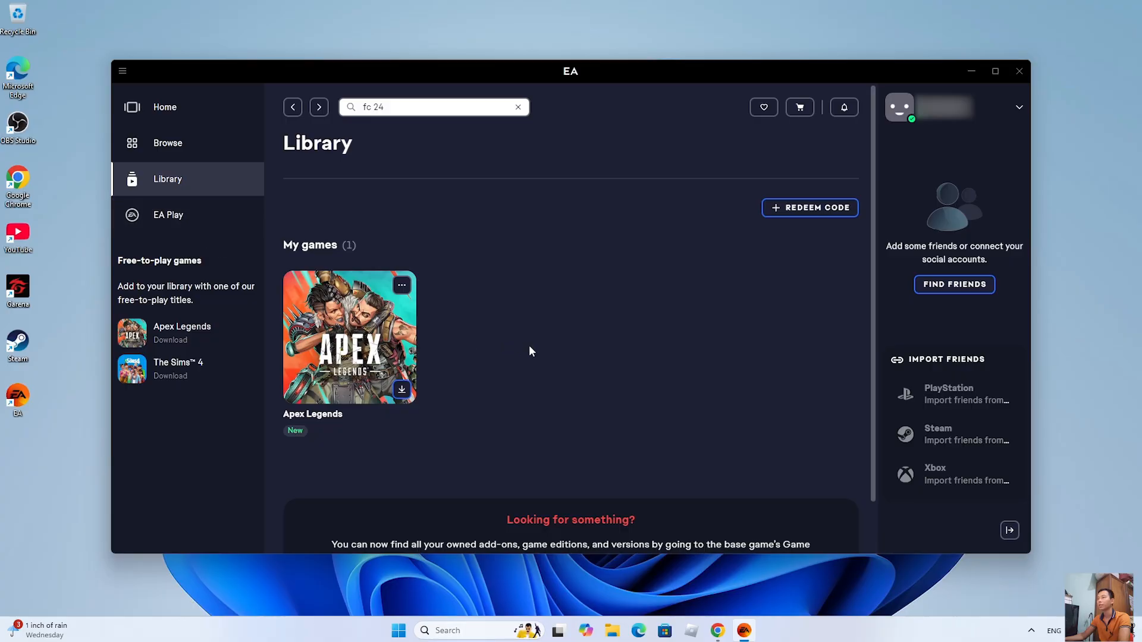
mouse_move(611, 332)
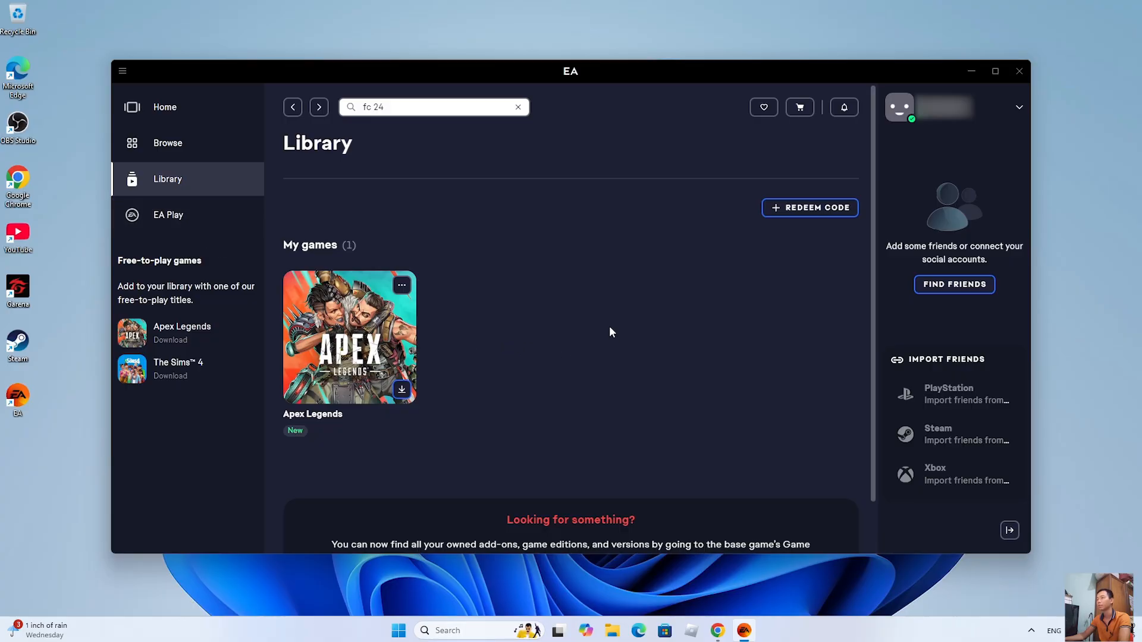
mouse_move(437, 379)
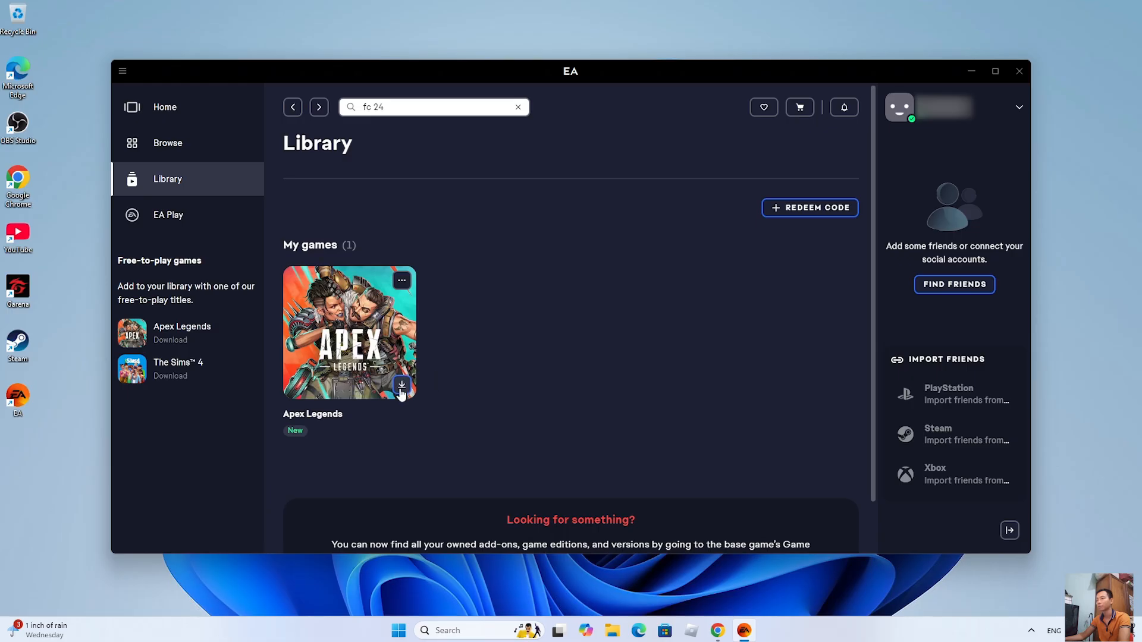
Step: Bring up Apex Legends' Download options from its Library tile
left_click(401, 385)
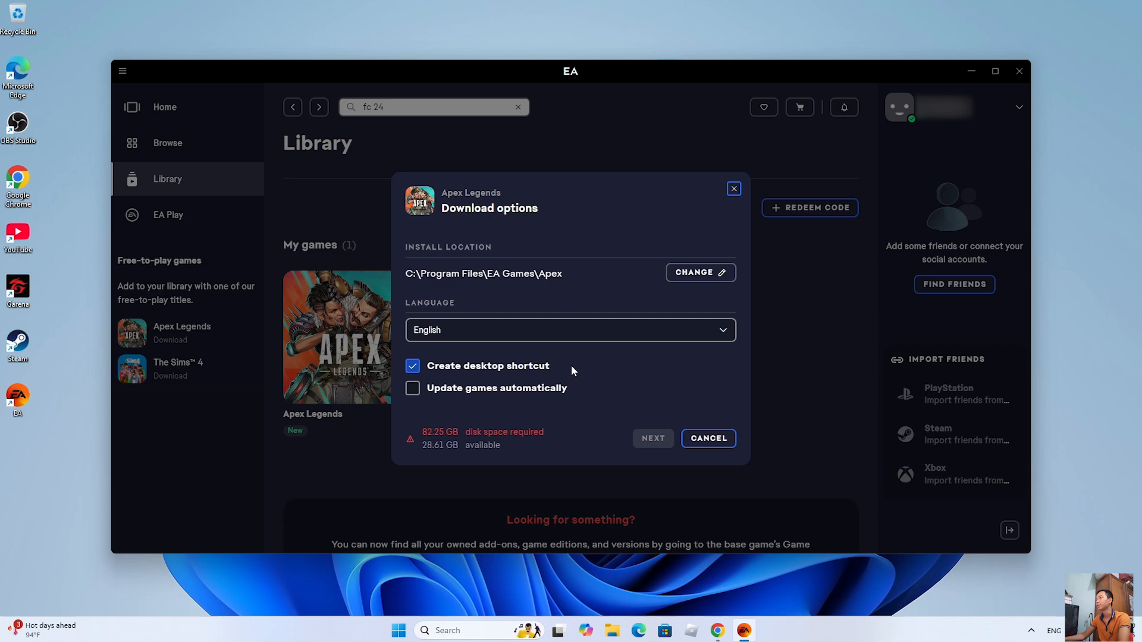
mouse_move(575, 374)
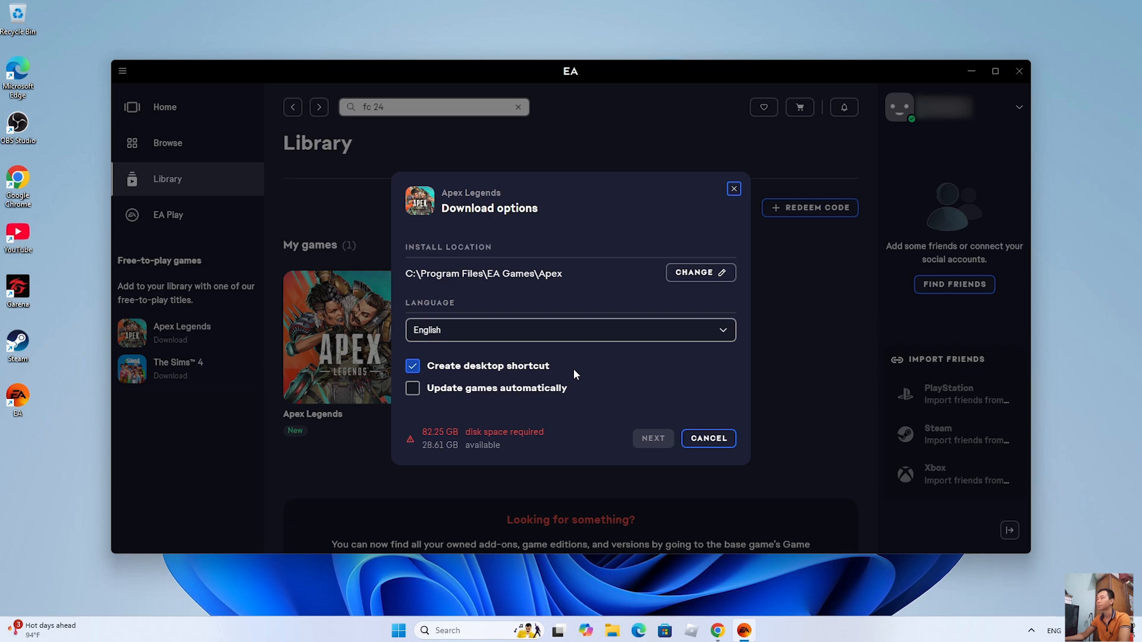